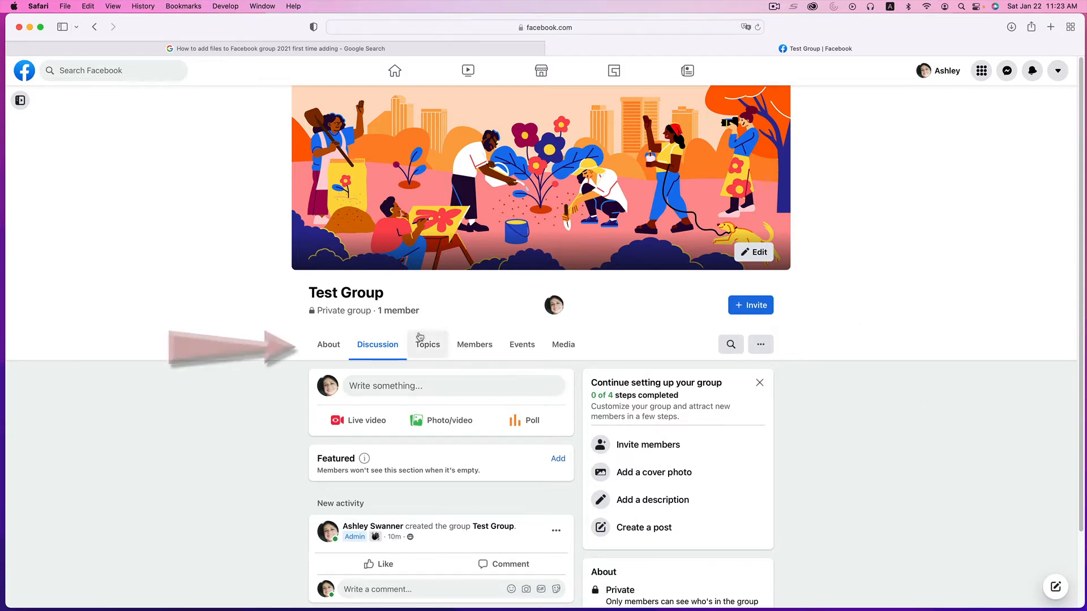
pyautogui.moveTo(605, 348)
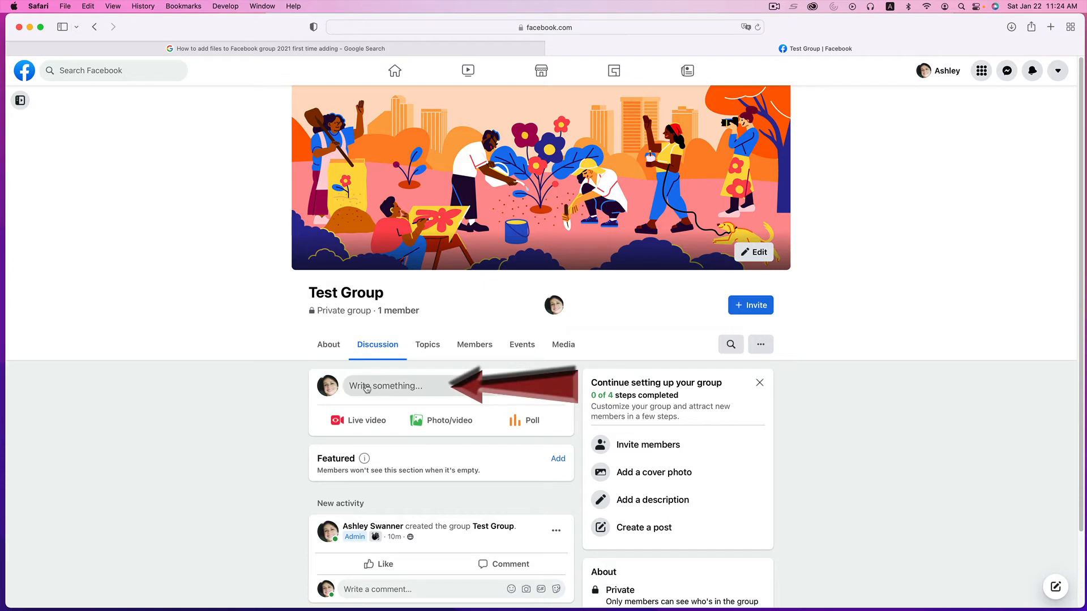
# - Attach the Coco the Shih Tzu mp4 from Downloads to a new group post and publish it
pyautogui.click(388, 386)
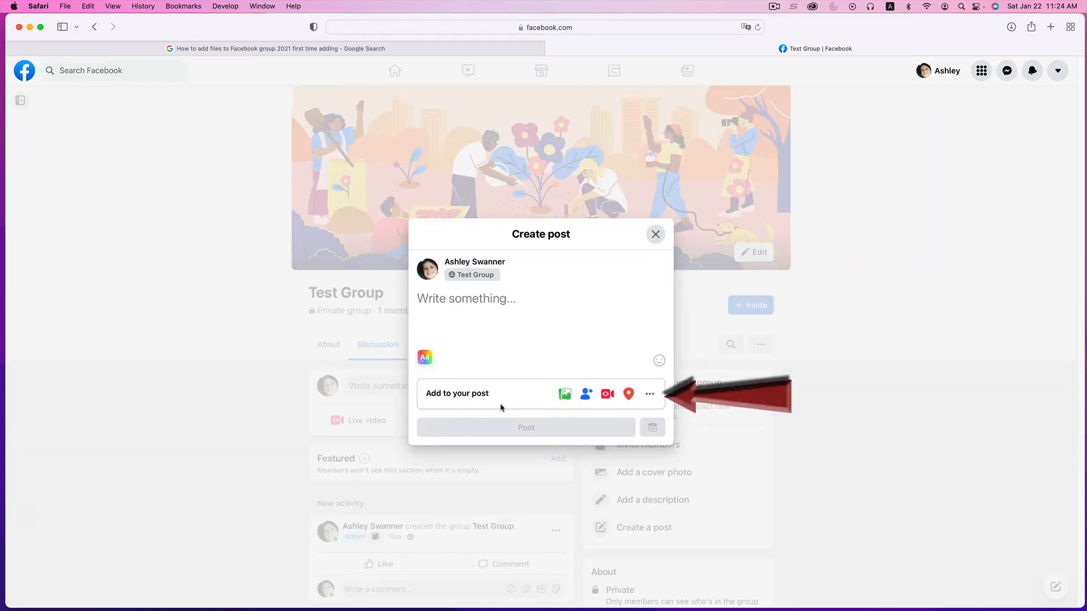
pyautogui.moveTo(650, 395)
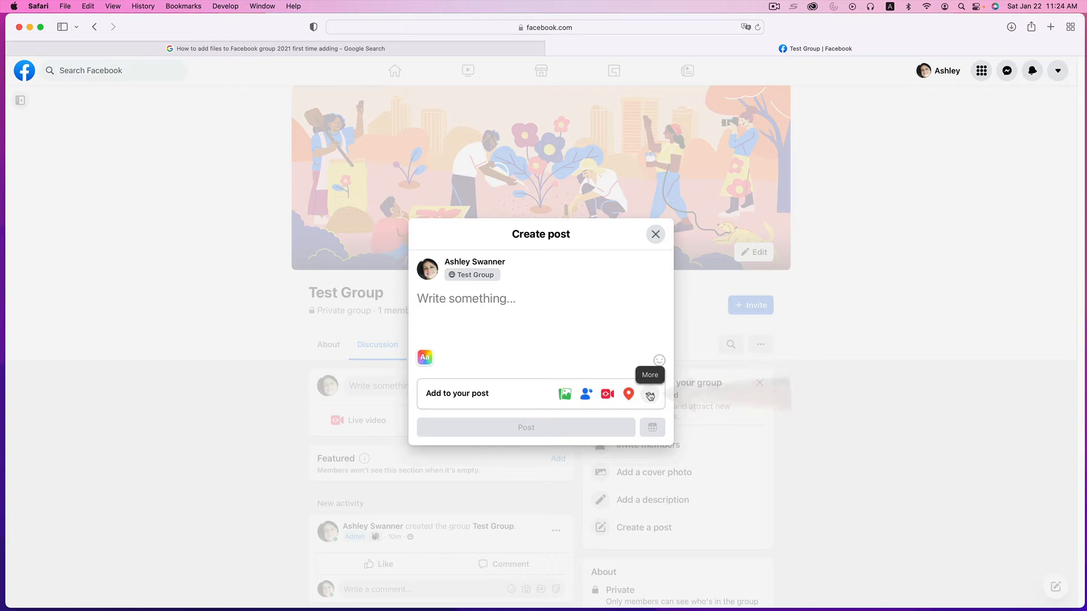
pyautogui.click(650, 394)
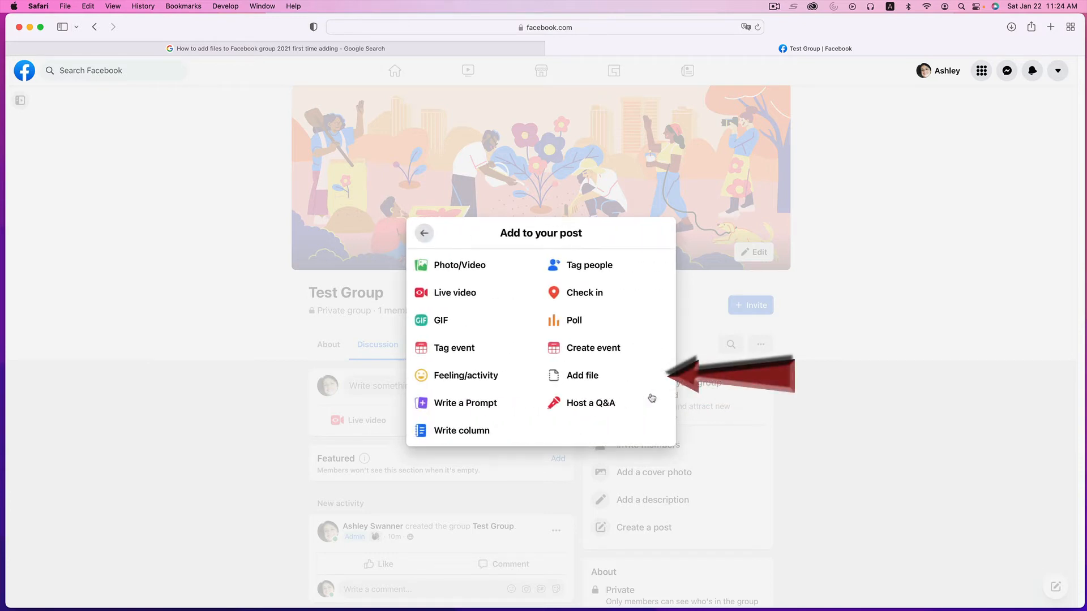
pyautogui.click(582, 374)
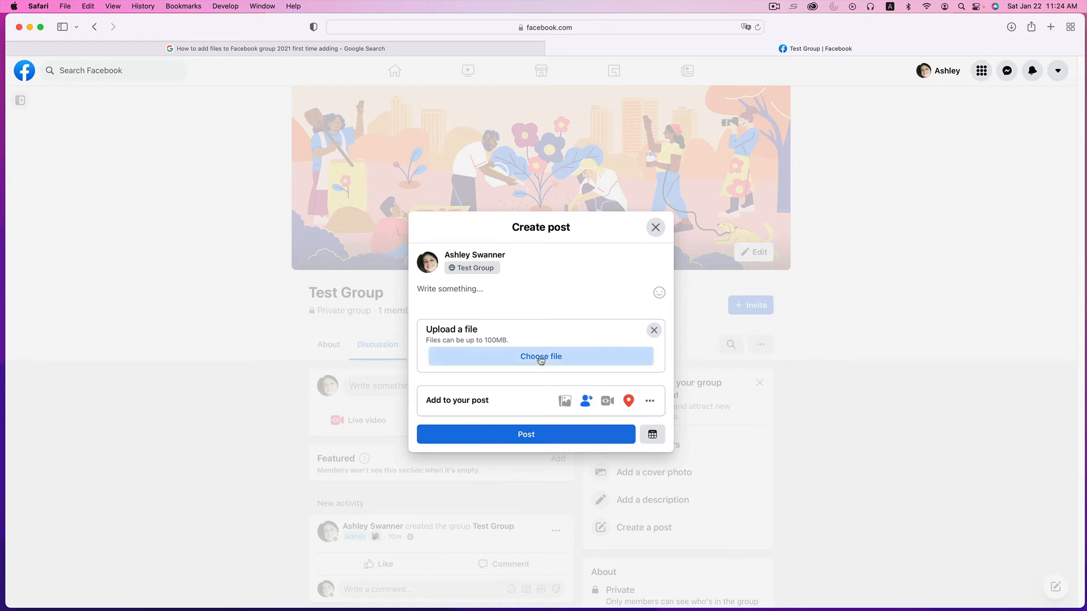
pyautogui.click(540, 356)
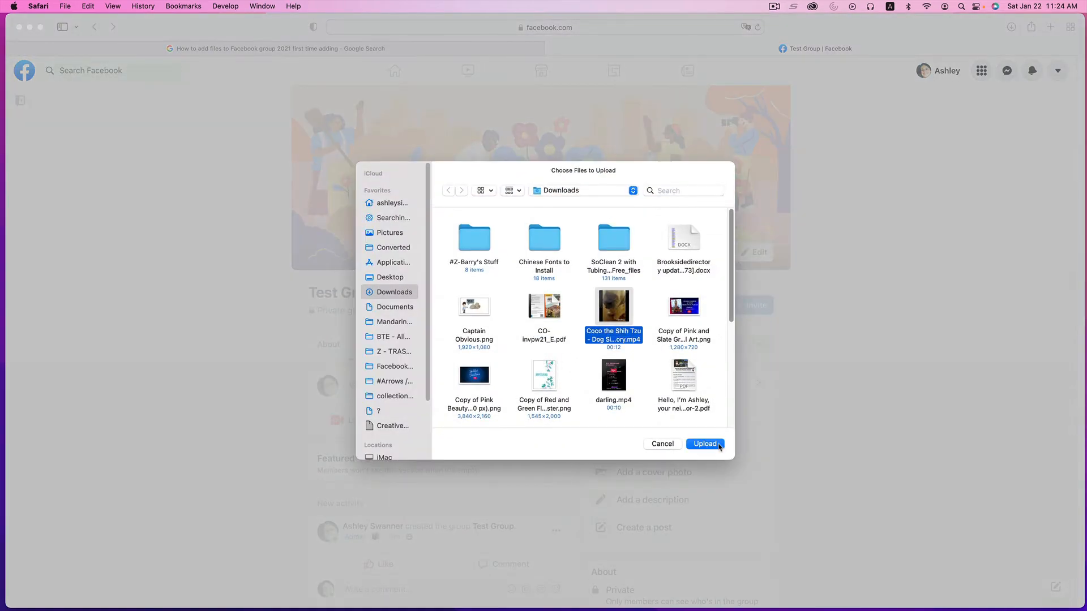
pyautogui.click(704, 444)
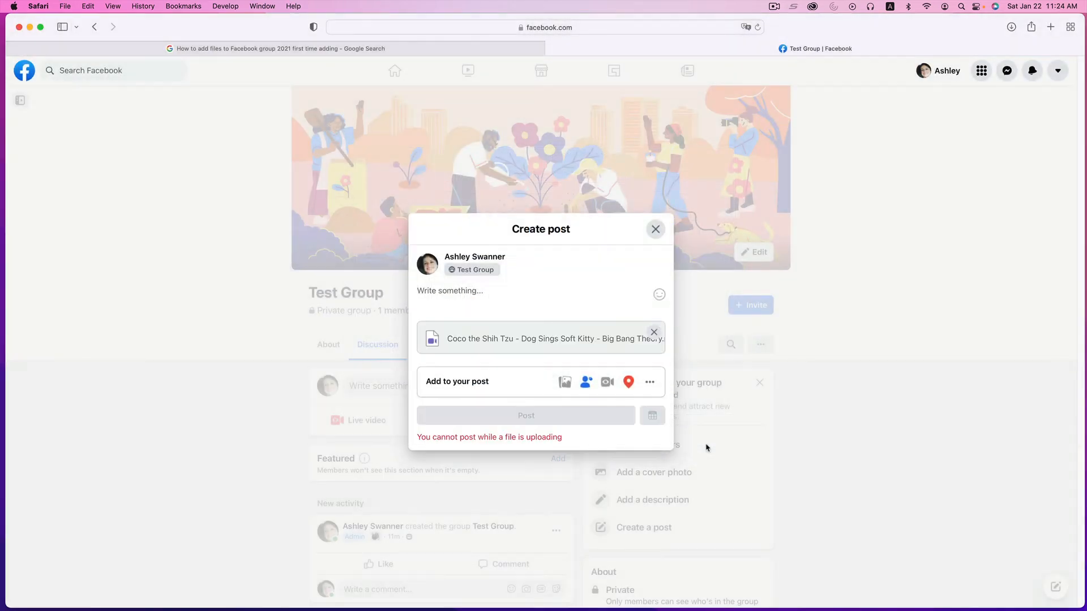
pyautogui.click(525, 416)
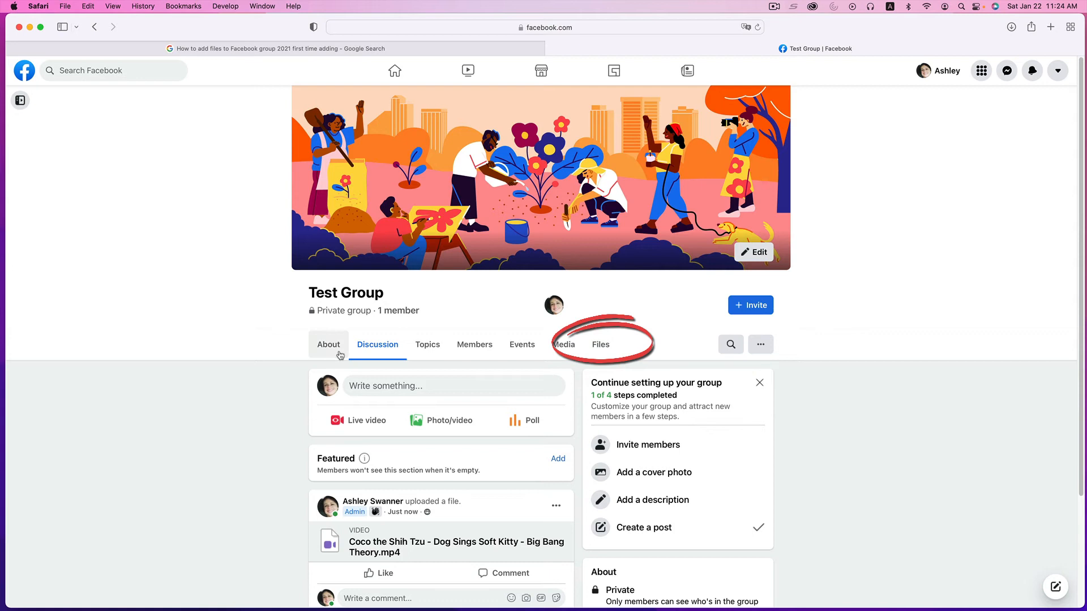
pyautogui.moveTo(600, 354)
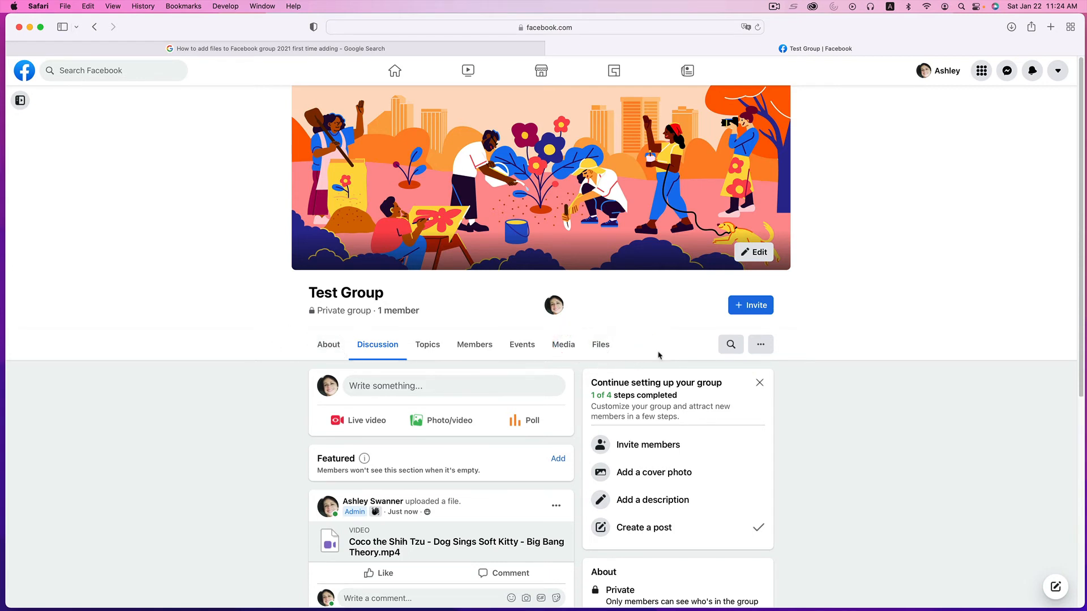
pyautogui.moveTo(612, 352)
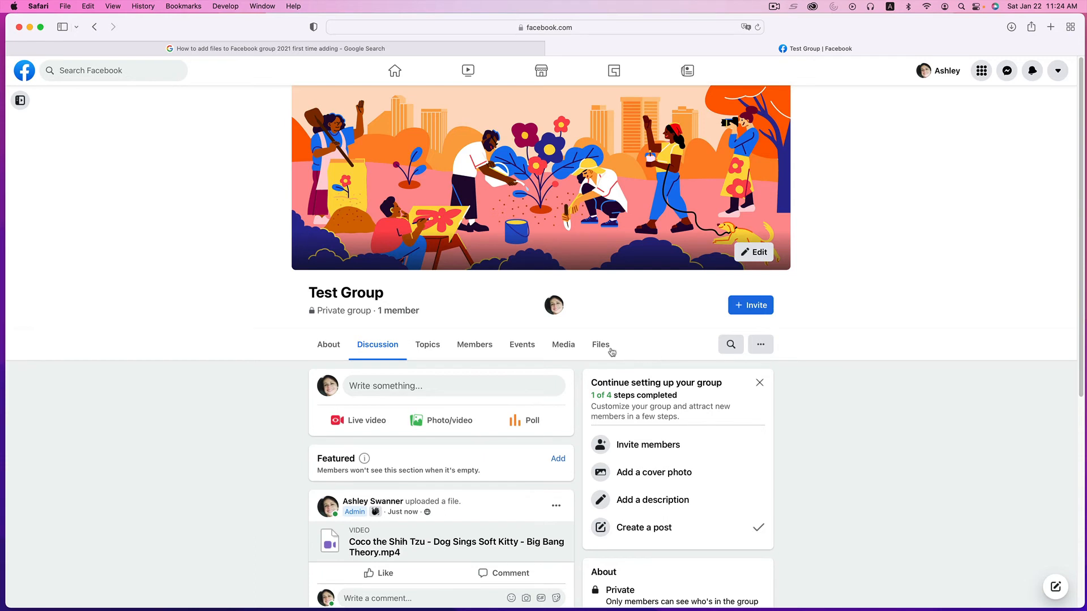
# - View the Test Group's Files section listing the uploaded Coco video
pyautogui.click(600, 344)
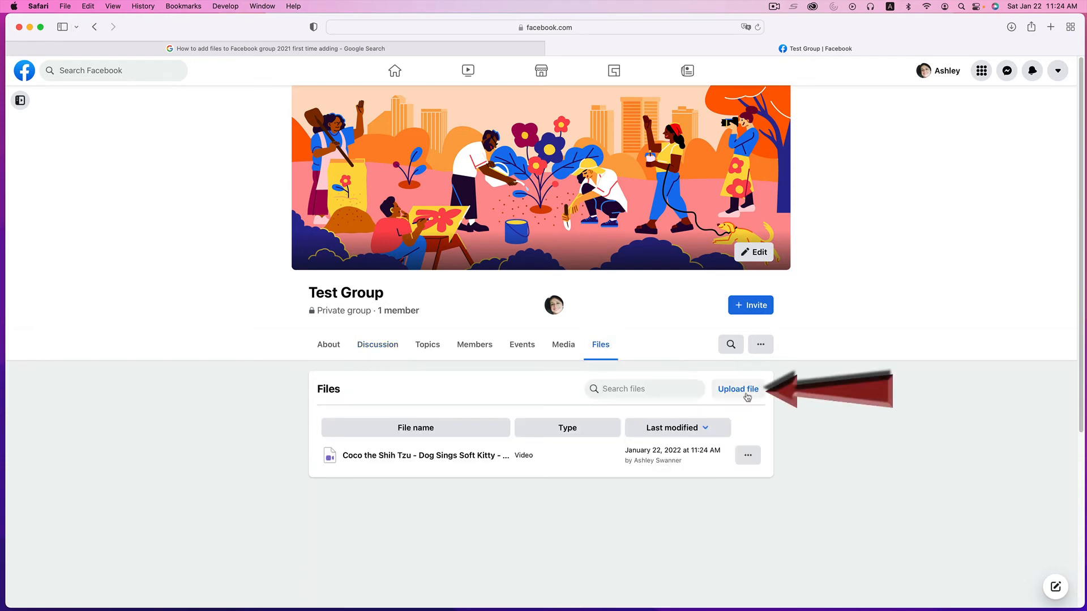